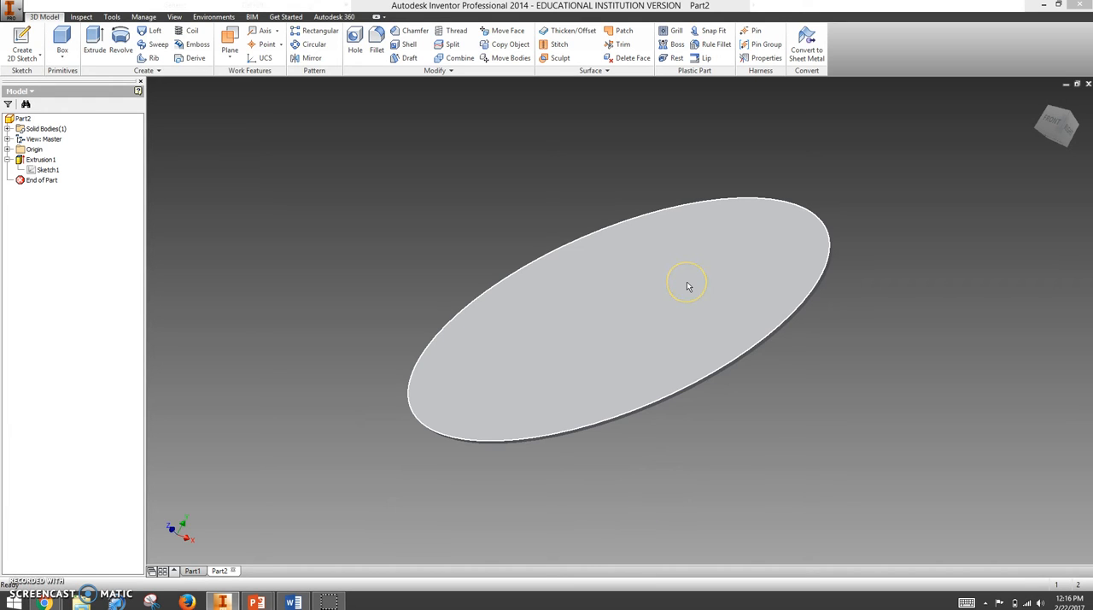
Select the elliptical plate face and inspect its thickness from several angles.
{"action": "left_click", "coordinate": [687, 284]}
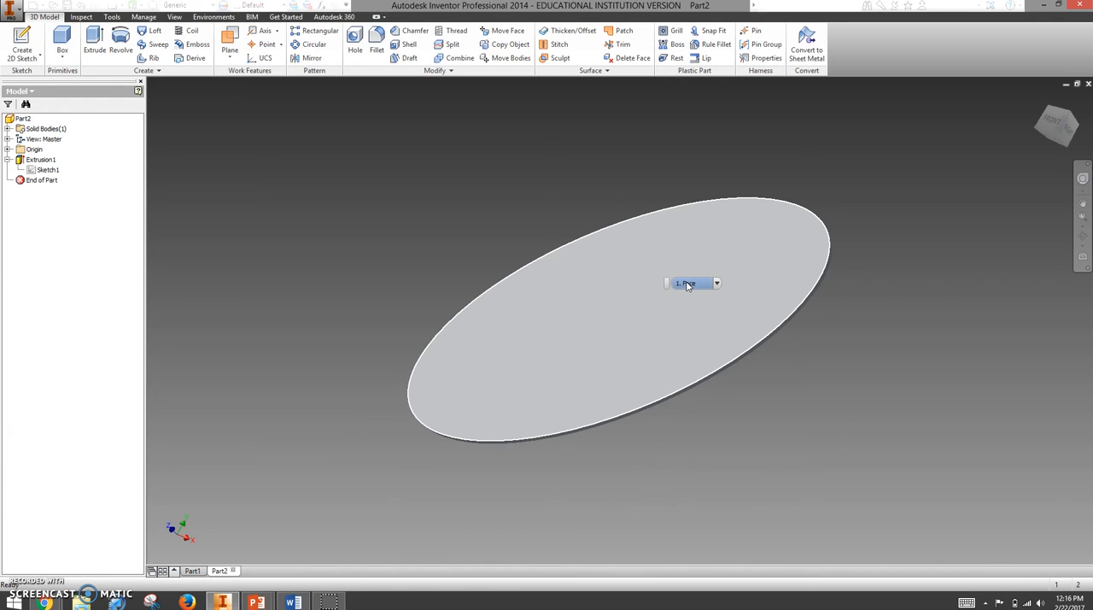
{"action": "mouse_move", "coordinate": [290, 133]}
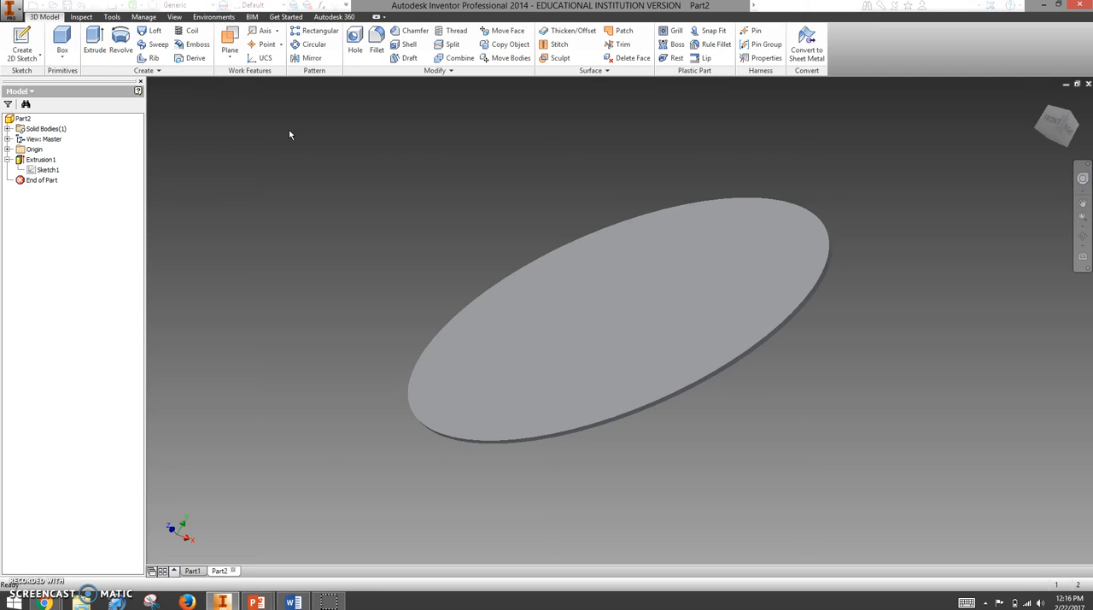
{"action": "mouse_move", "coordinate": [1053, 231]}
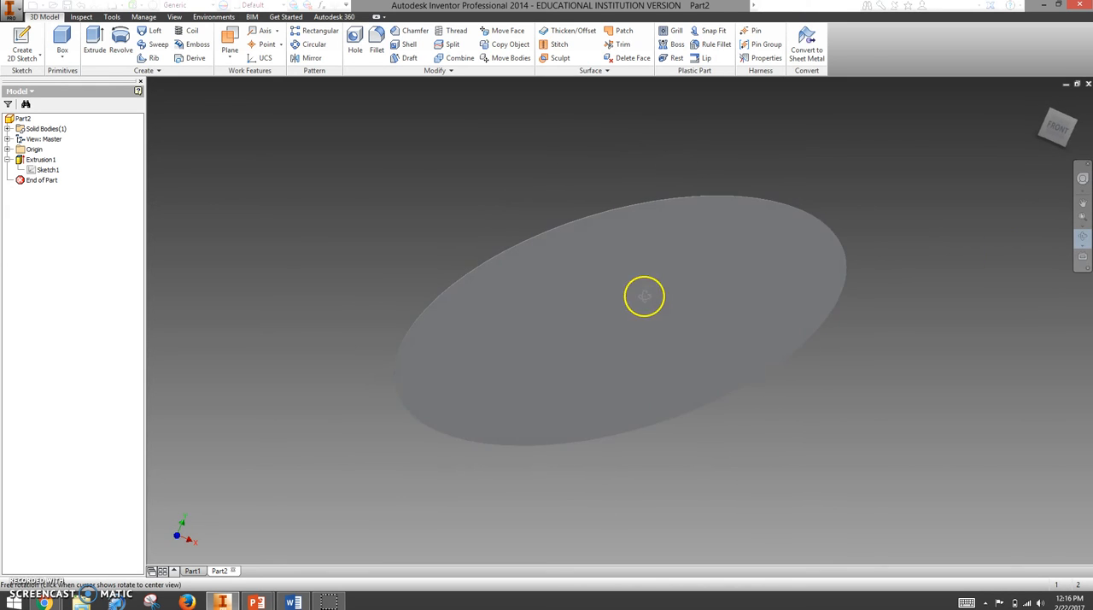
{"action": "left_click_drag", "start_coordinate": [646, 297], "coordinate": [614, 269]}
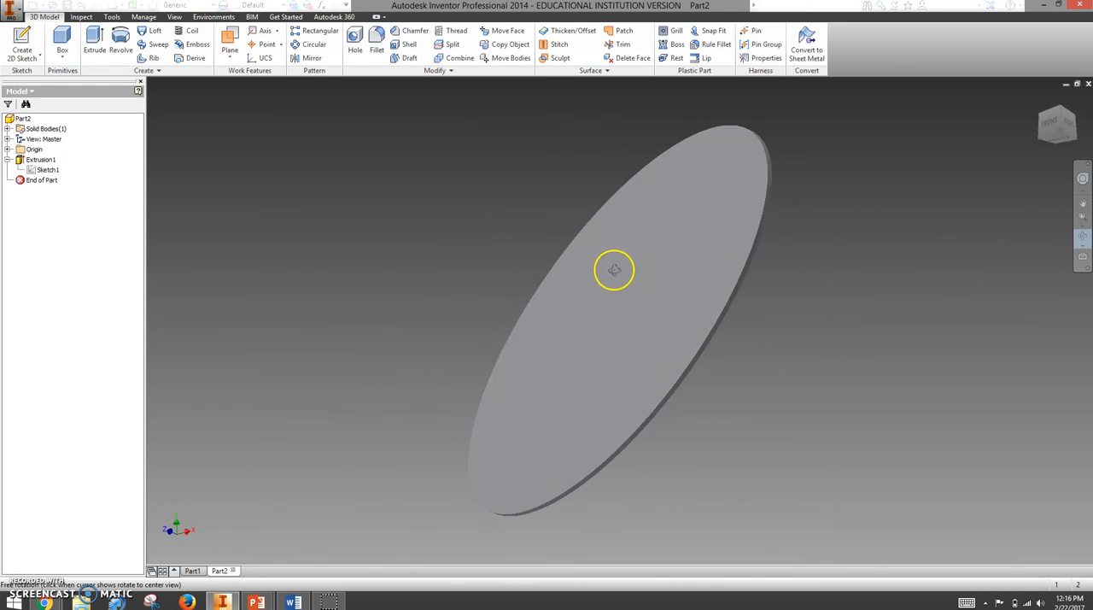
{"action": "left_click_drag", "start_coordinate": [613, 270], "coordinate": [704, 280]}
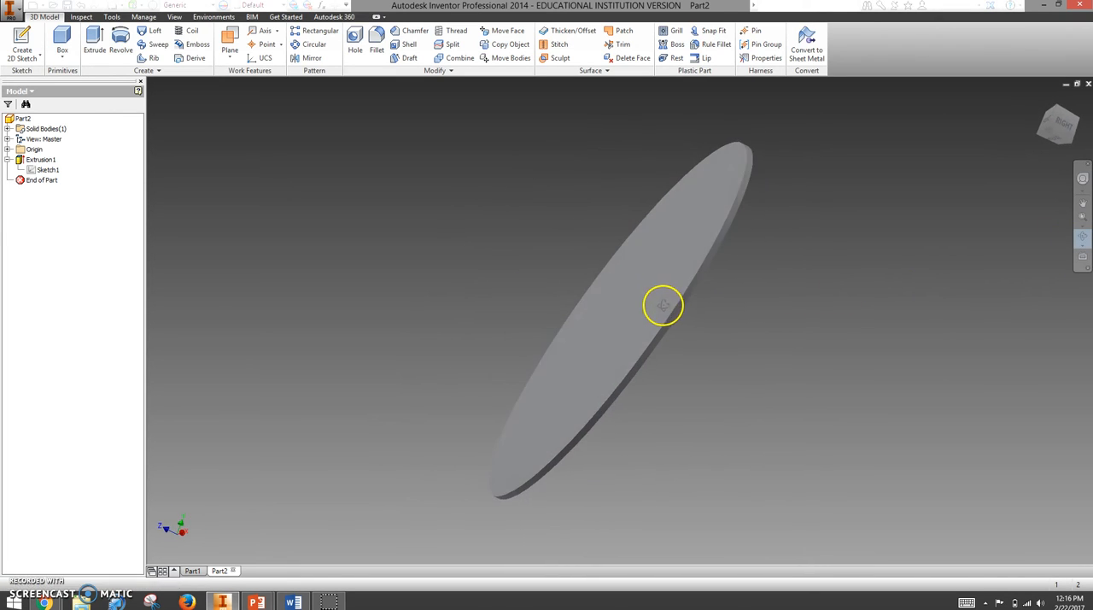
{"action": "left_click_drag", "start_coordinate": [663, 304], "coordinate": [656, 152]}
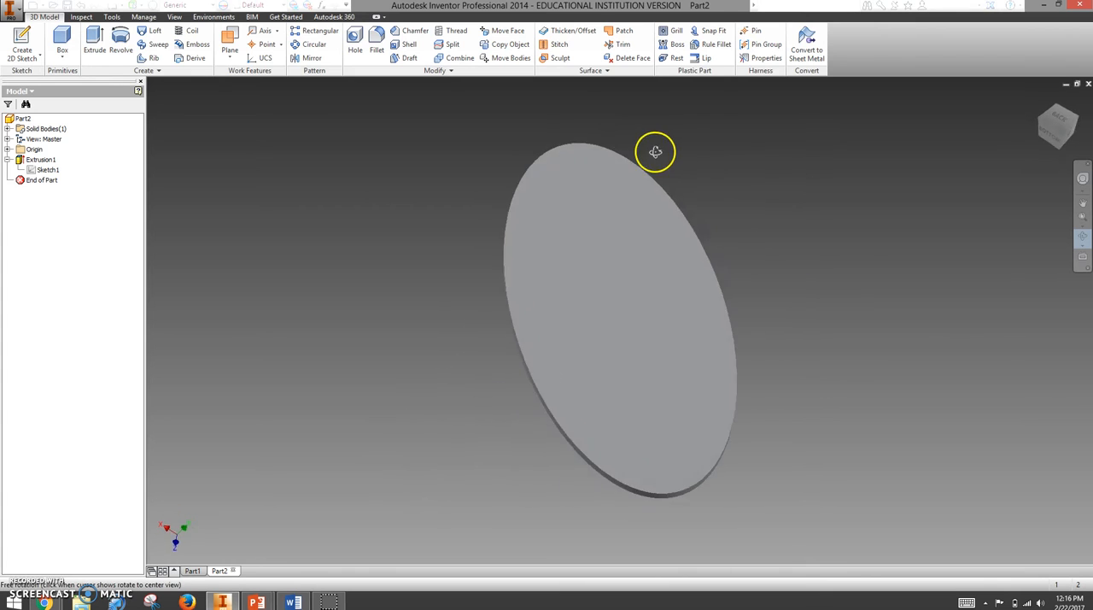
{"action": "left_click_drag", "start_coordinate": [656, 152], "coordinate": [678, 203]}
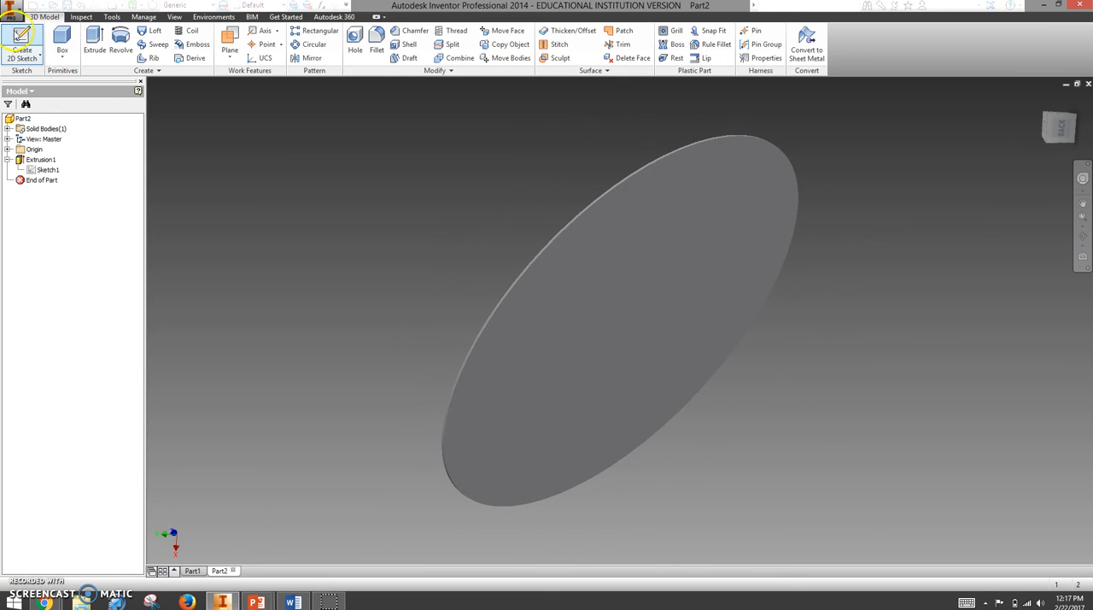
Sketch two parallel bend lines across the plate face and finish the sketch.
{"action": "left_click", "coordinate": [22, 42]}
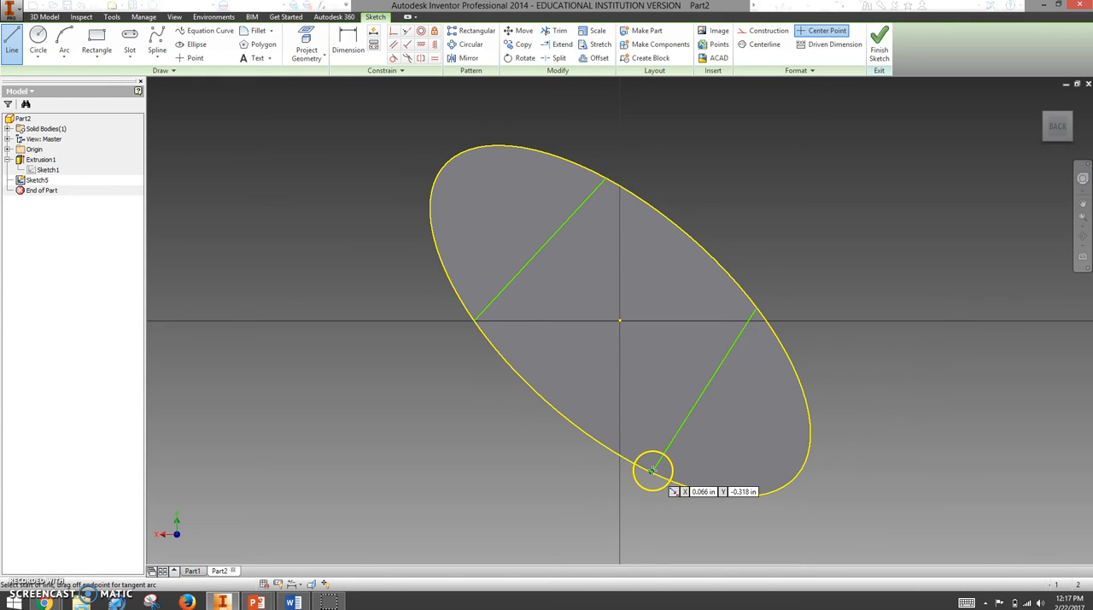
{"action": "left_click", "coordinate": [880, 42]}
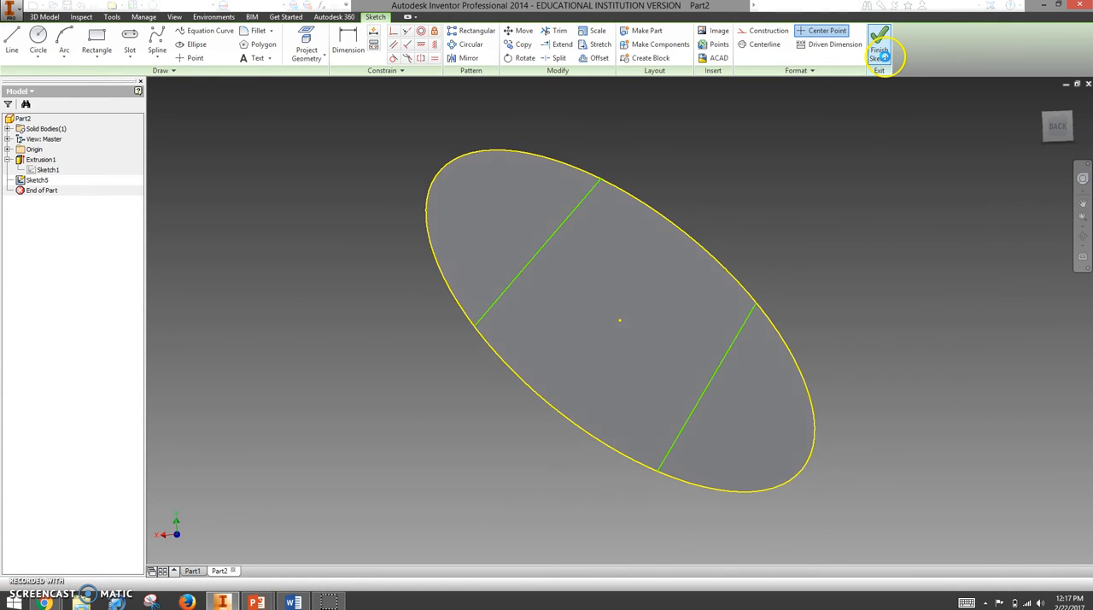
{"action": "left_click", "coordinate": [878, 43]}
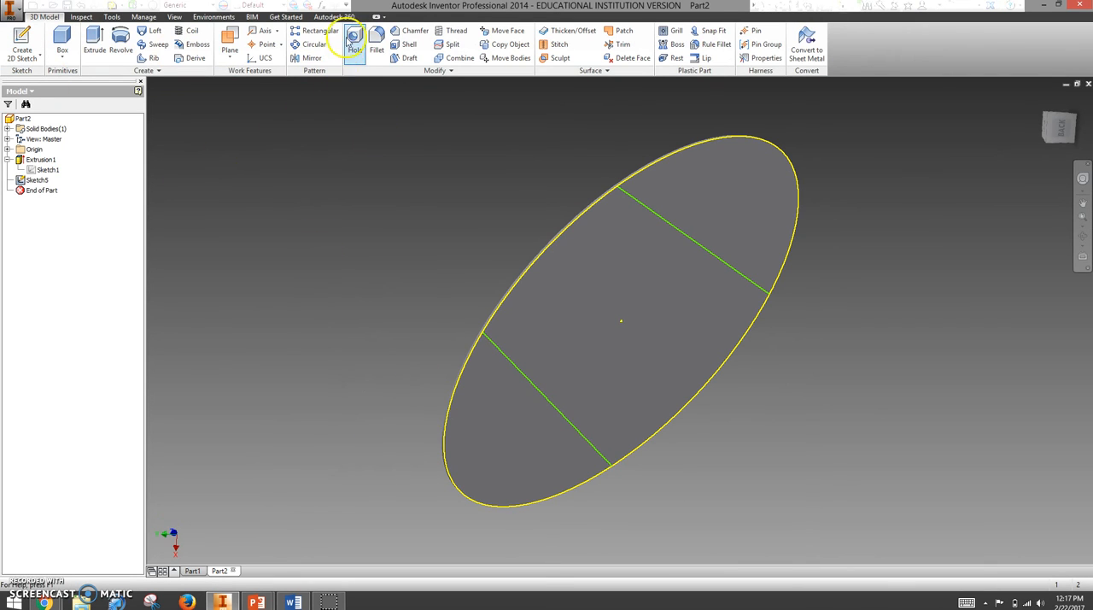
Start Bend Part from the expanded Modify panel for a 5.000 in radius, 150 deg bend.
{"action": "left_click", "coordinate": [447, 70]}
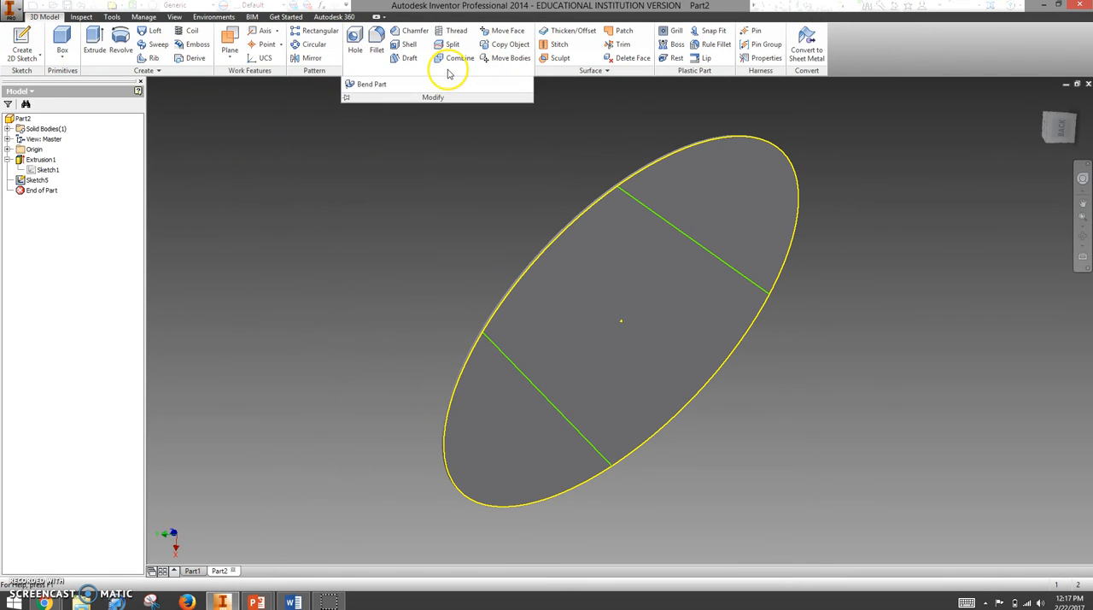
{"action": "left_click", "coordinate": [372, 84]}
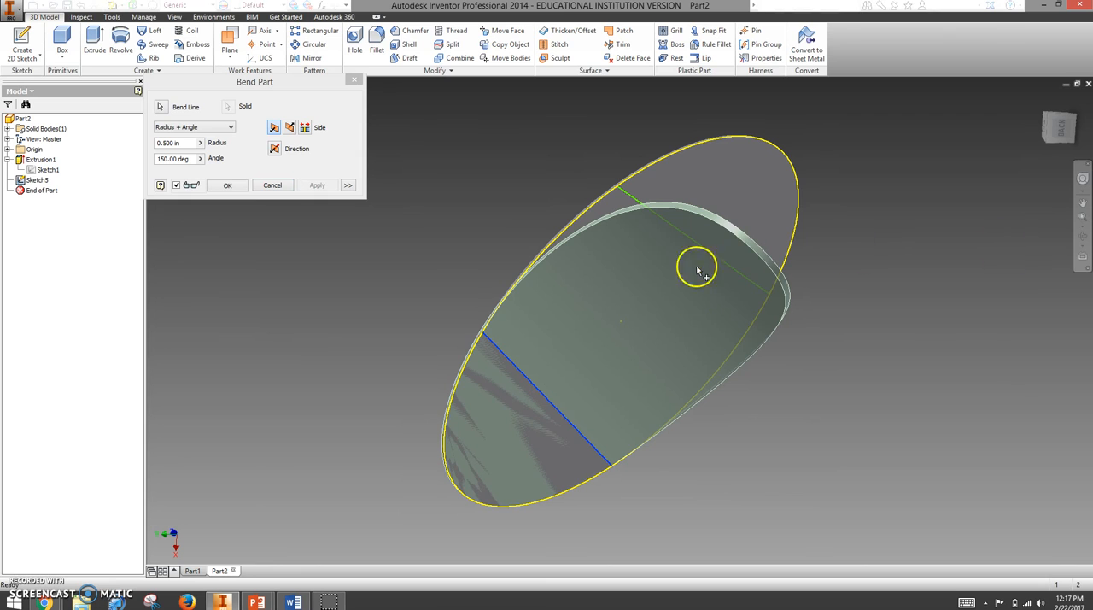
{"action": "mouse_move", "coordinate": [777, 281]}
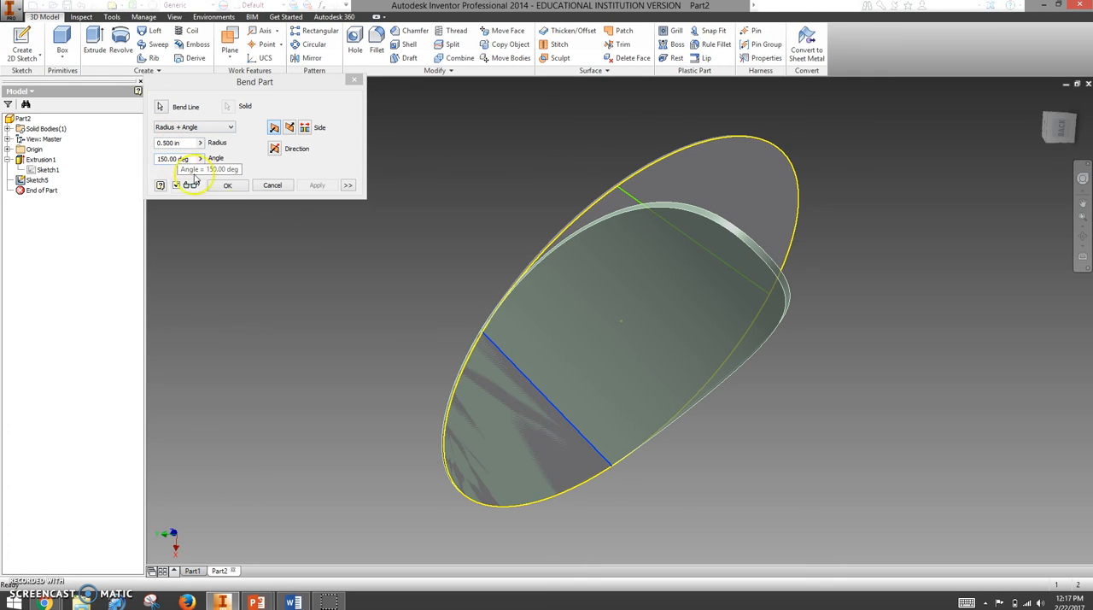
{"action": "mouse_move", "coordinate": [224, 195]}
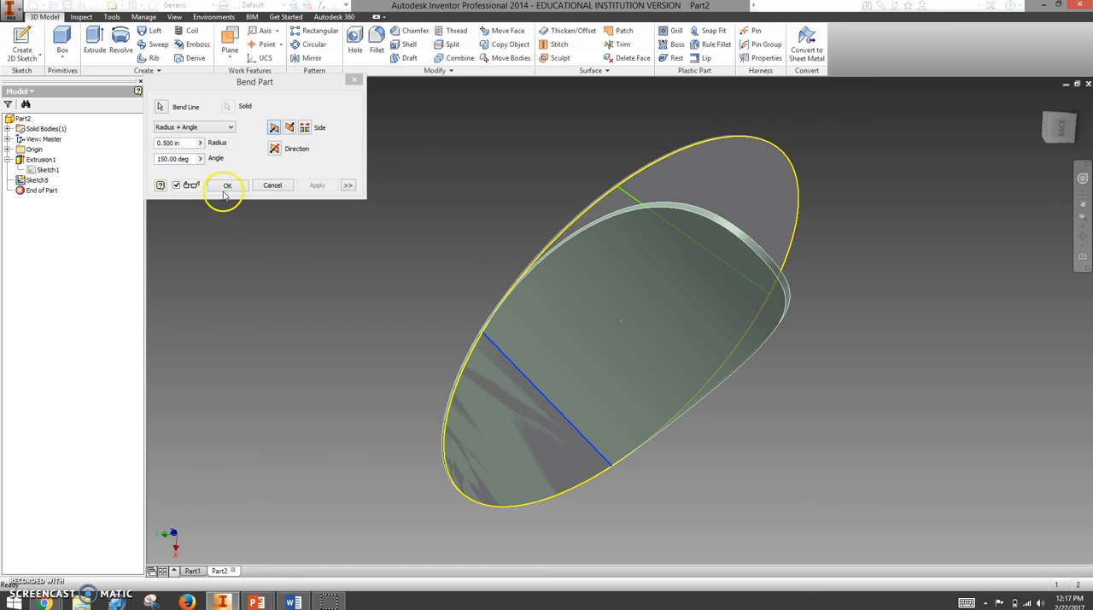
Confirm the Bend Part feature and inspect the curved chip shape from all sides.
{"action": "left_click", "coordinate": [227, 185]}
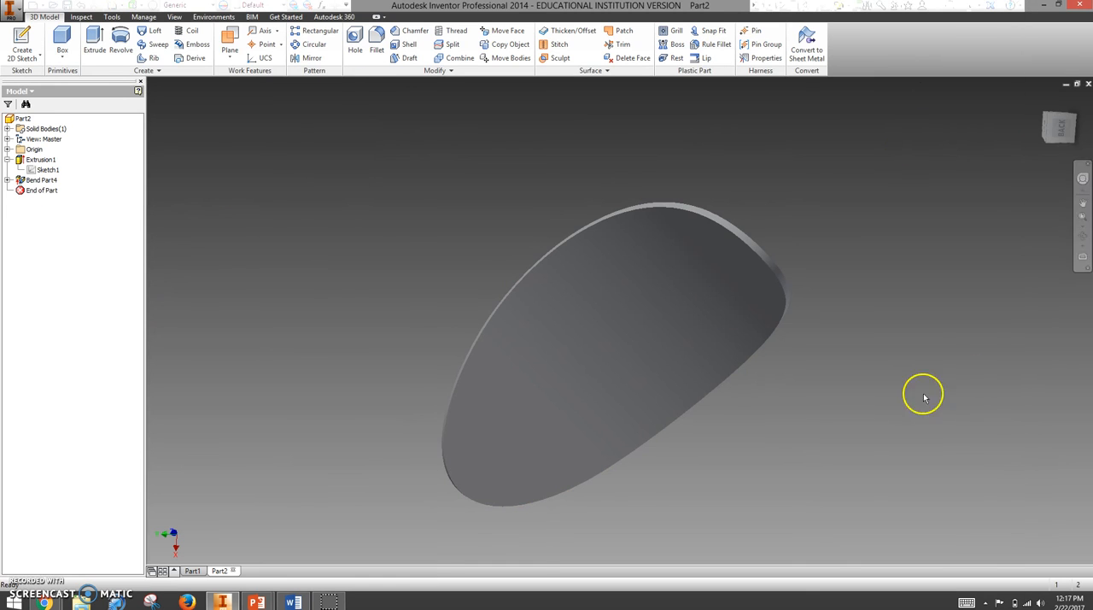
{"action": "left_click_drag", "start_coordinate": [922, 397], "coordinate": [584, 219]}
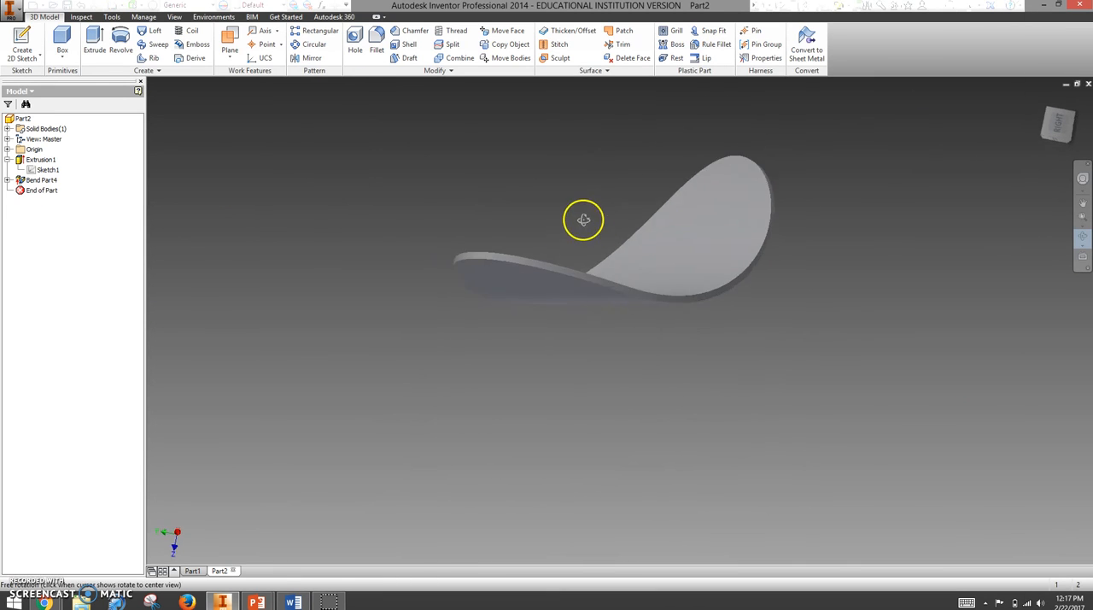
{"action": "left_click_drag", "start_coordinate": [584, 219], "coordinate": [704, 147]}
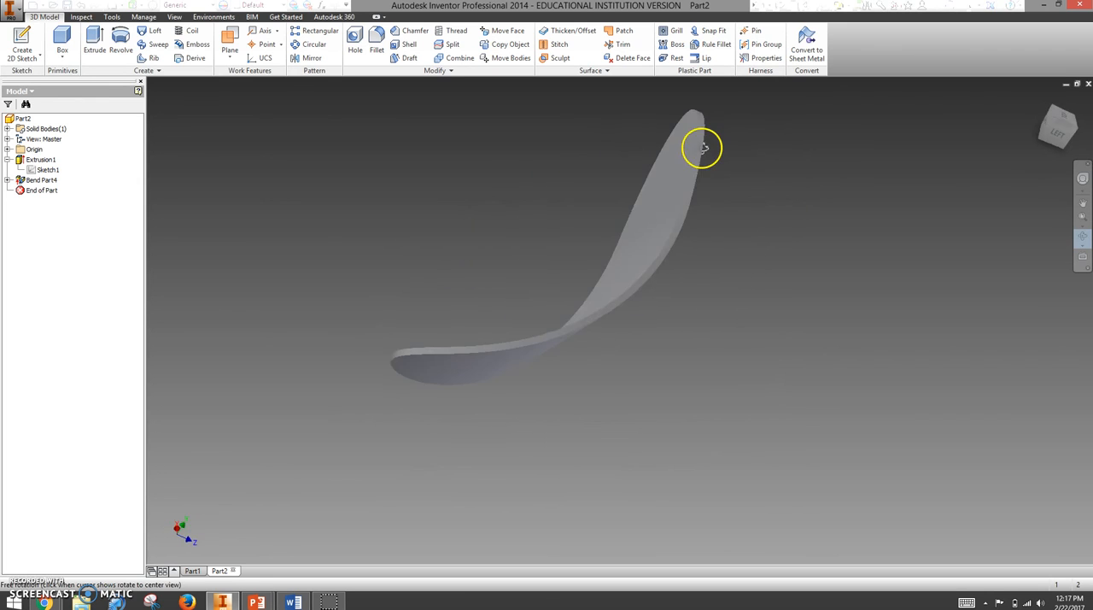
{"action": "left_click_drag", "start_coordinate": [702, 147], "coordinate": [799, 260]}
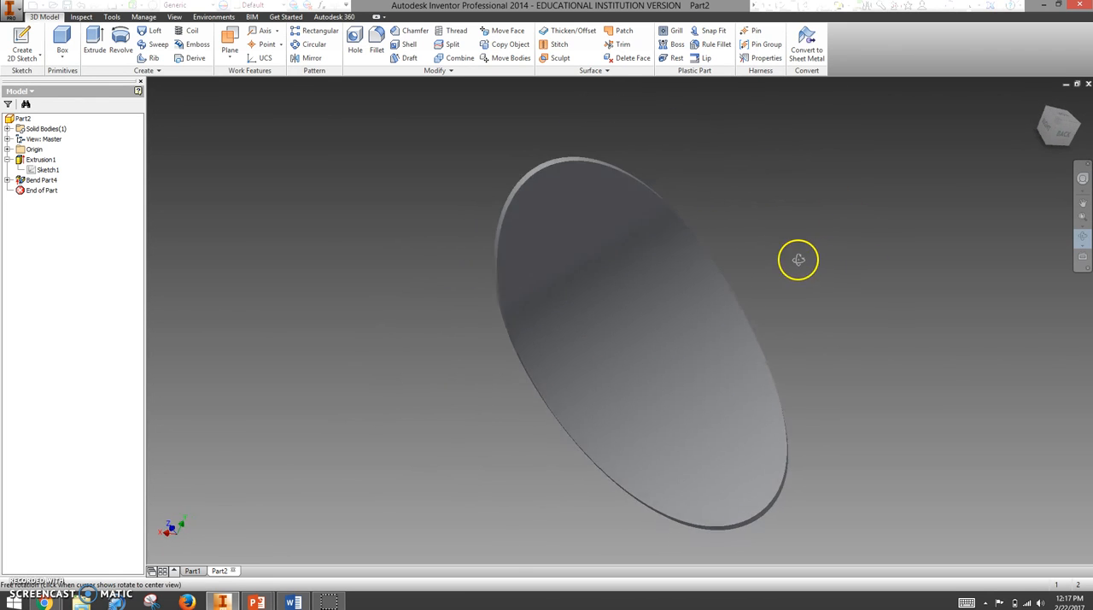
{"action": "left_click_drag", "start_coordinate": [799, 260], "coordinate": [721, 258]}
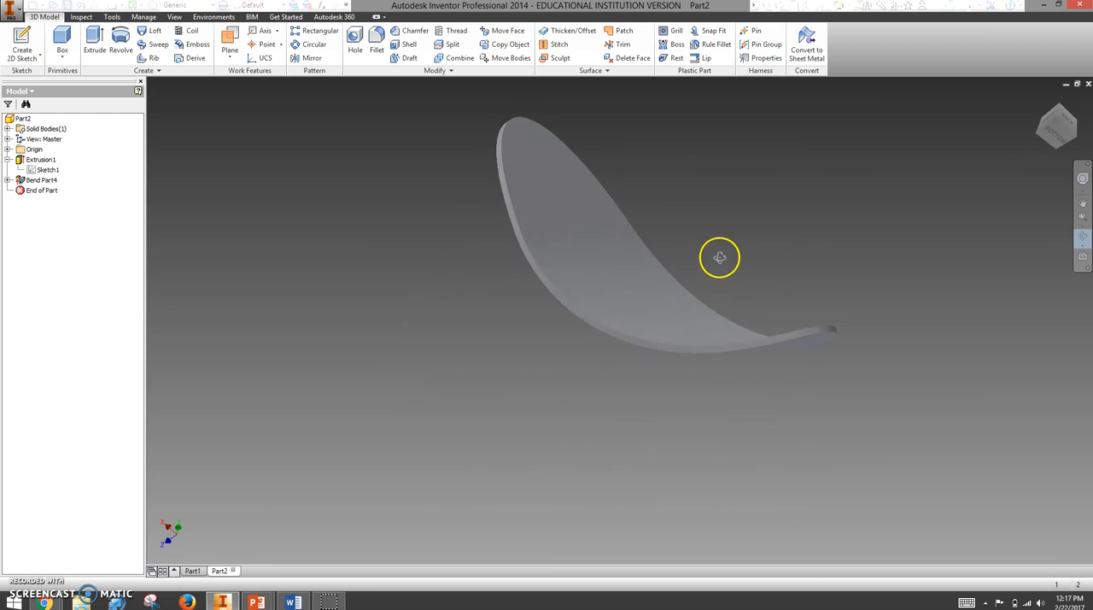
{"action": "left_click_drag", "start_coordinate": [721, 258], "coordinate": [662, 304]}
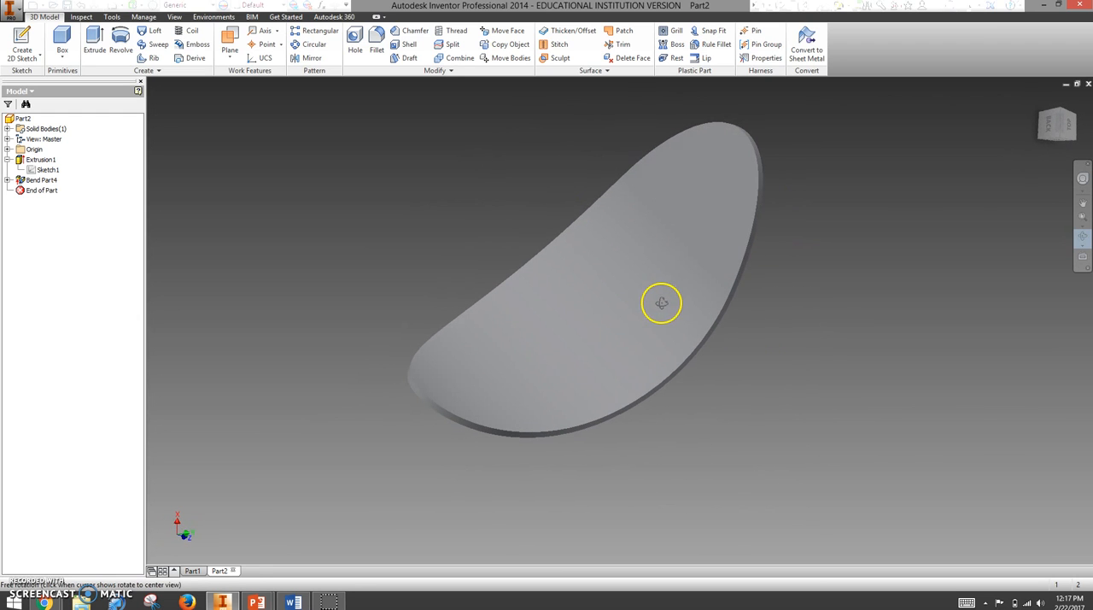
{"action": "left_click_drag", "start_coordinate": [663, 302], "coordinate": [591, 333]}
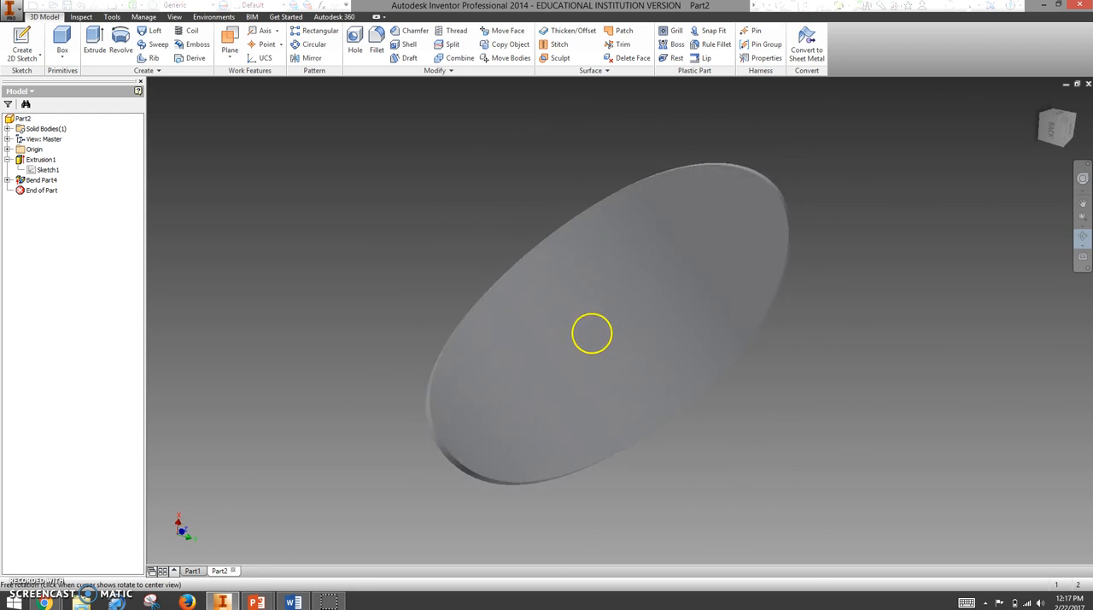
{"action": "left_click_drag", "start_coordinate": [591, 333], "coordinate": [752, 256]}
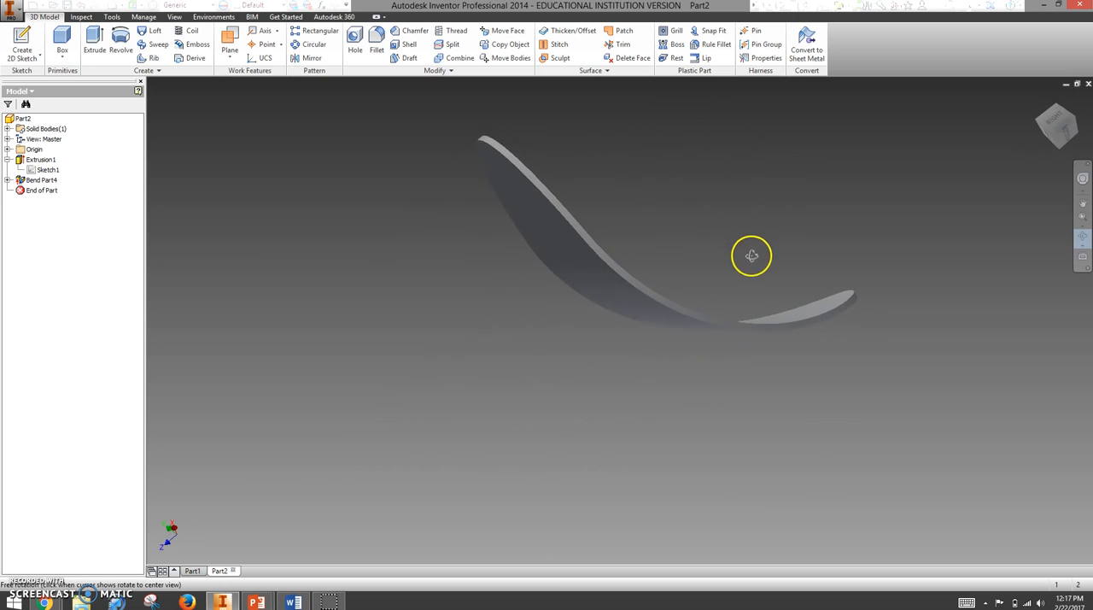
{"action": "left_click_drag", "start_coordinate": [752, 256], "coordinate": [458, 371]}
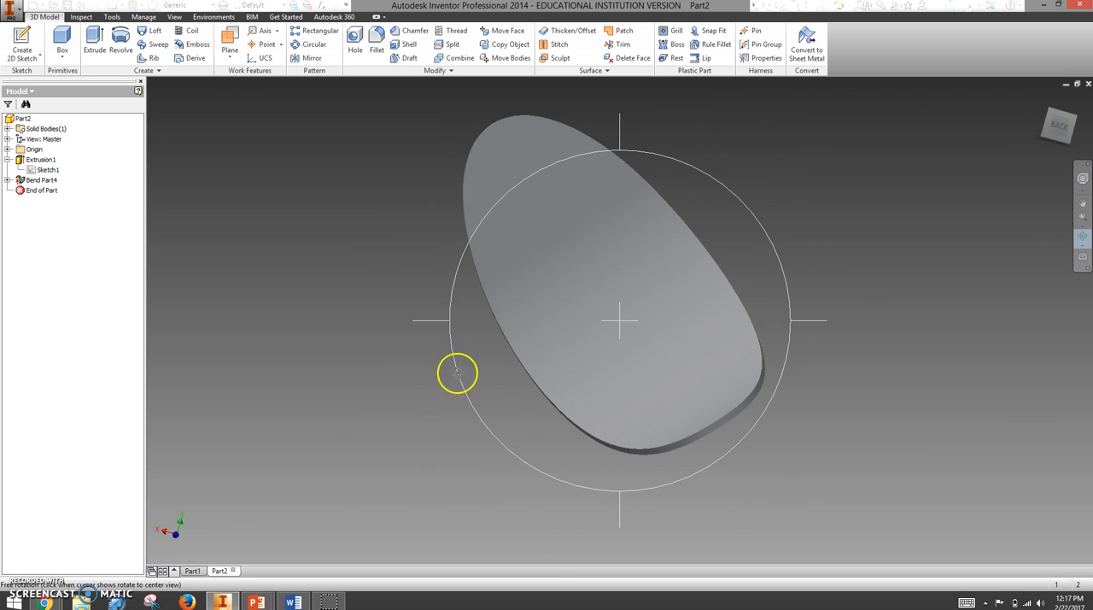